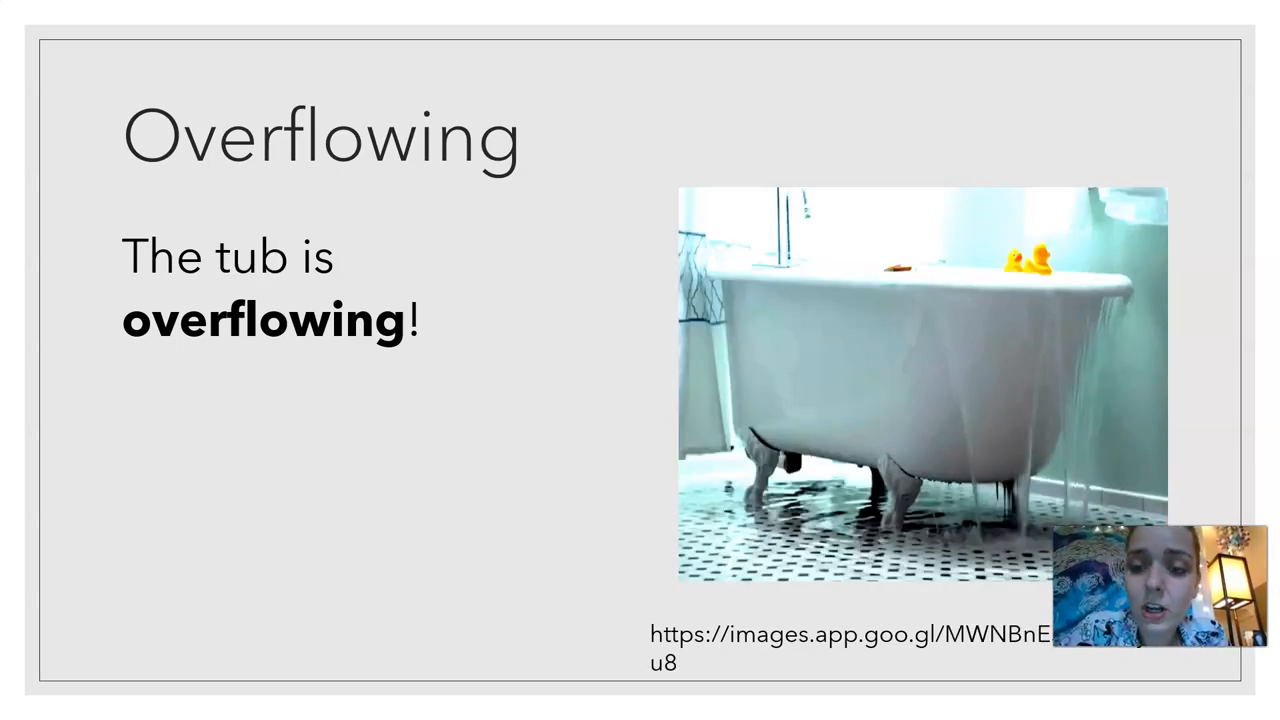
Advance the slideshow past the Fleas slide and on to the Cockroaches slide
{"action": "key", "text": "right"}
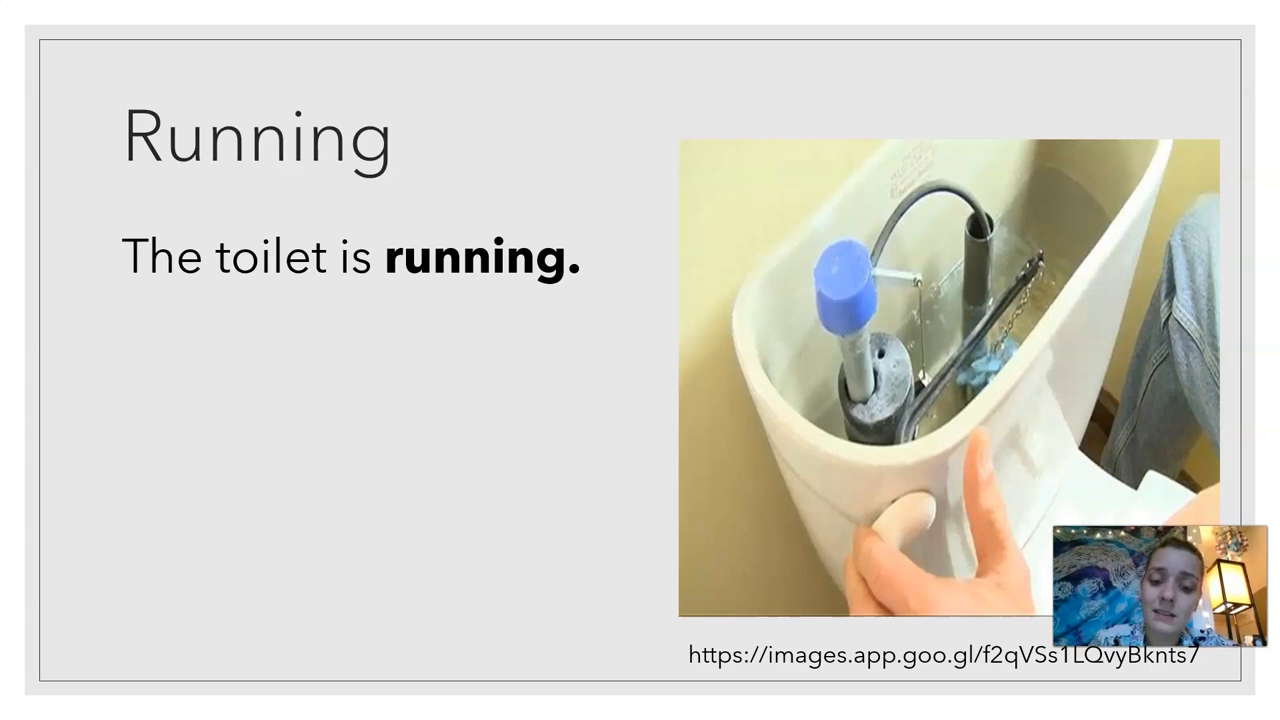
{"action": "key", "text": "Right"}
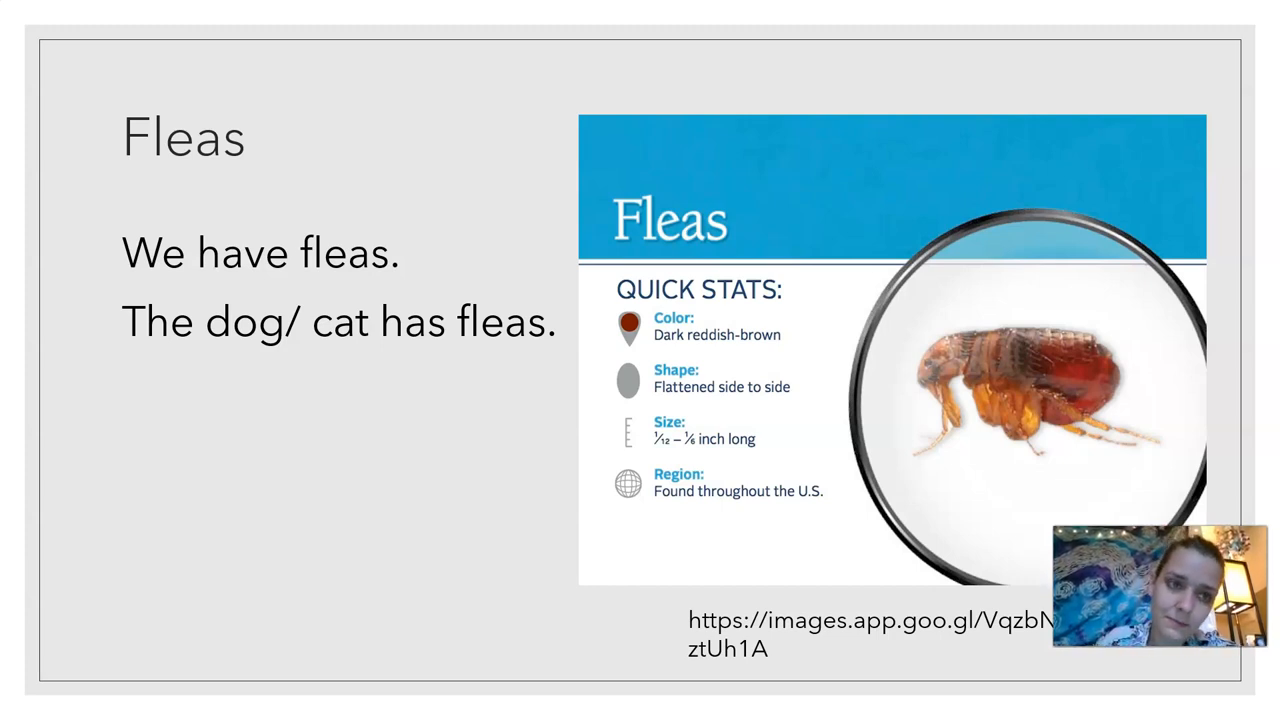
{"action": "key", "text": "right"}
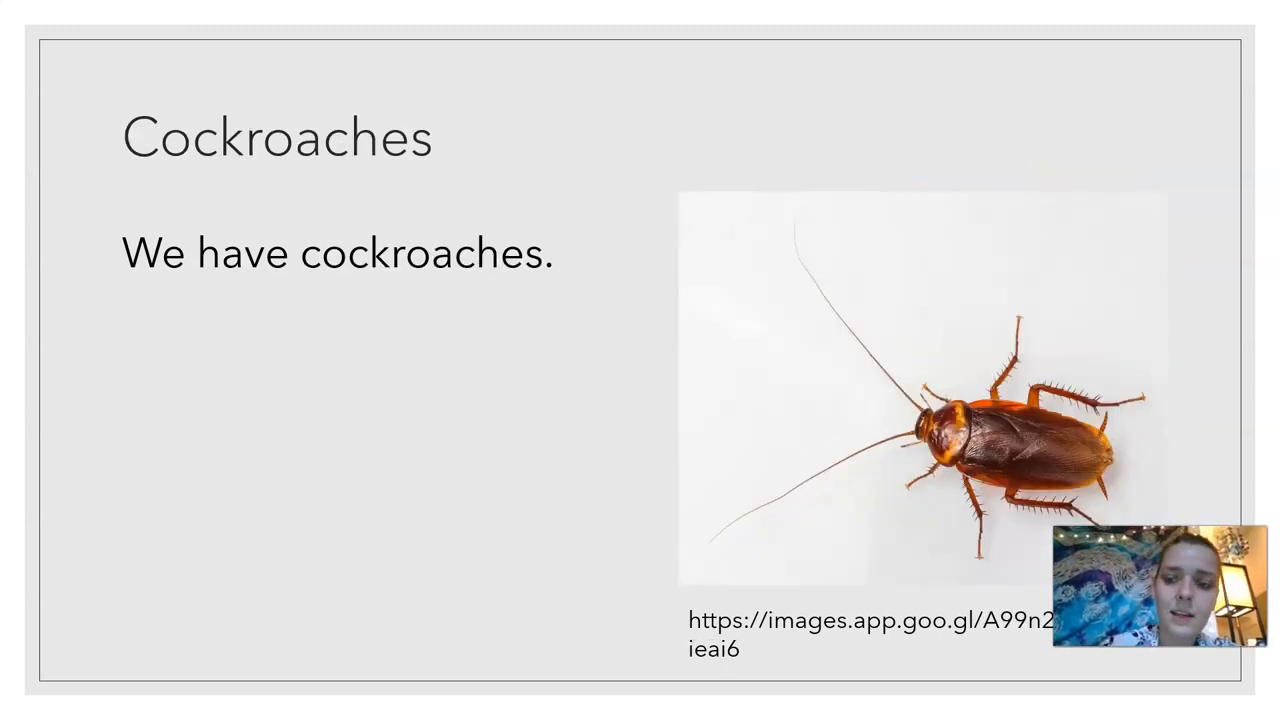